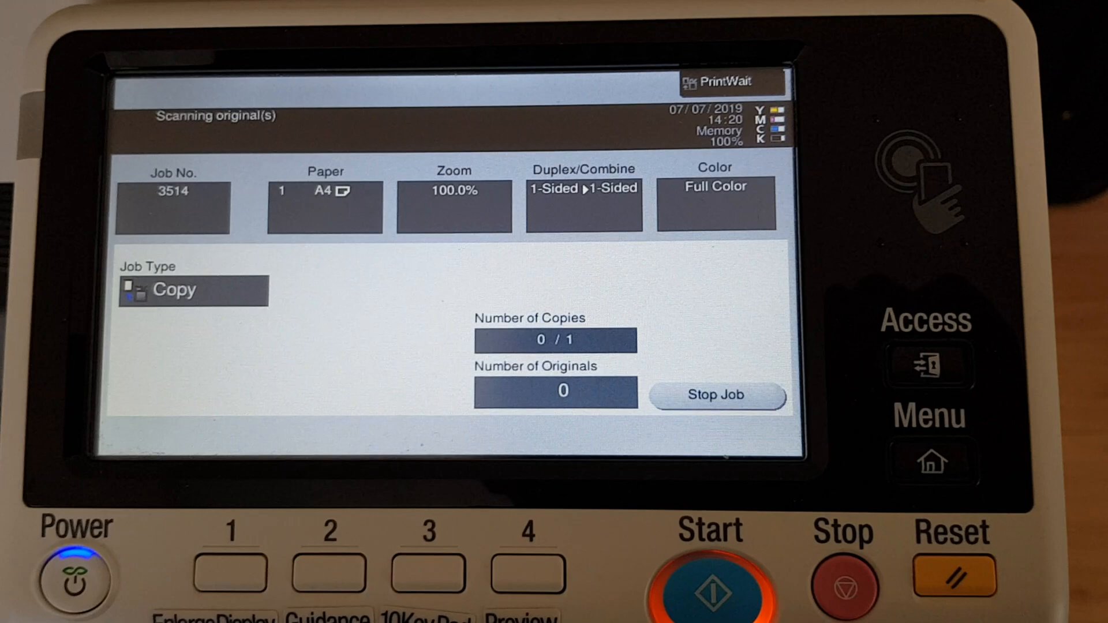
# Step: Scan the first original of the full-color A4 copy job, leaving the panel awaiting the next original
pyautogui.click(716, 395)
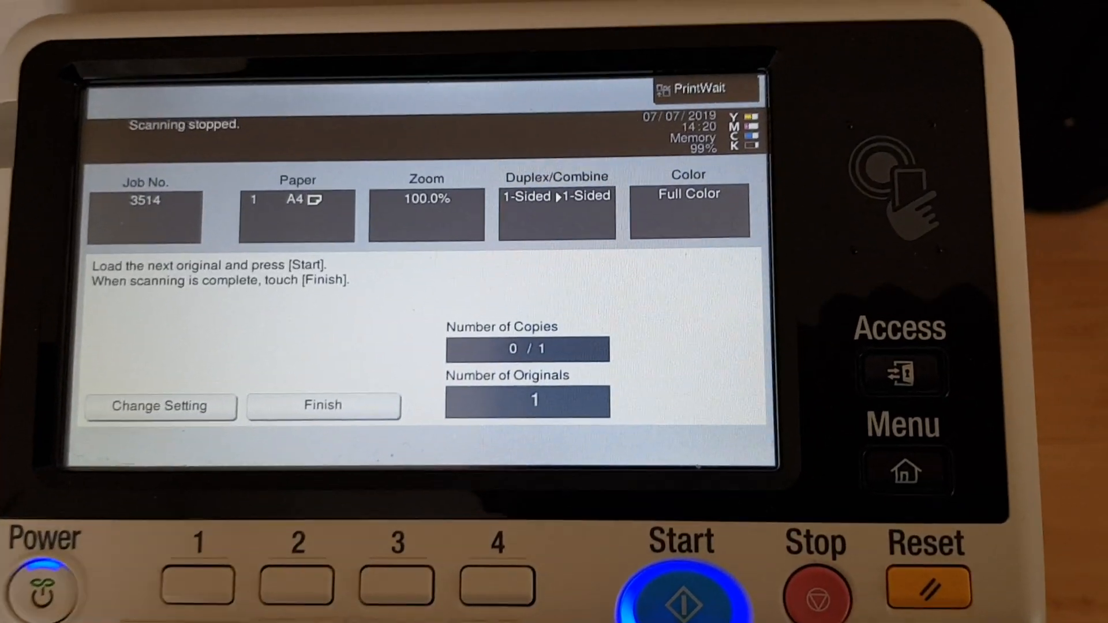